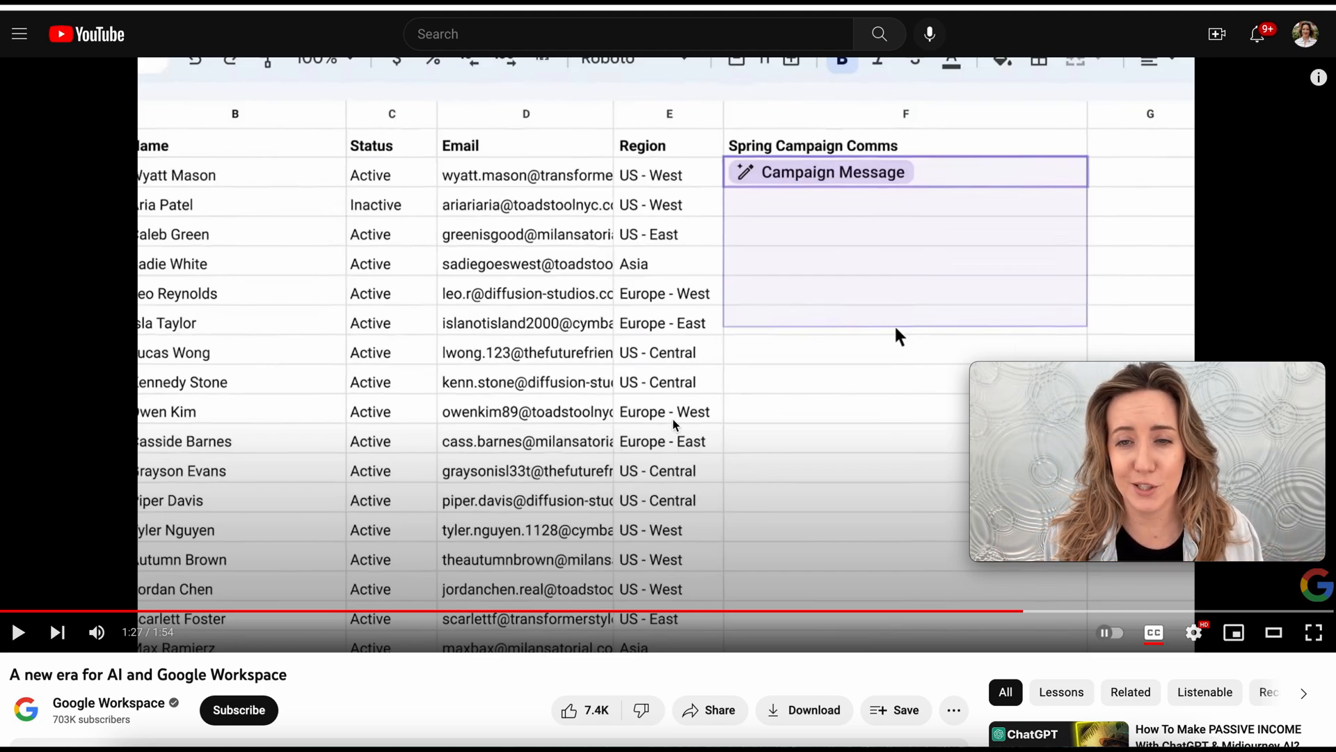
mouse_move(835, 344)
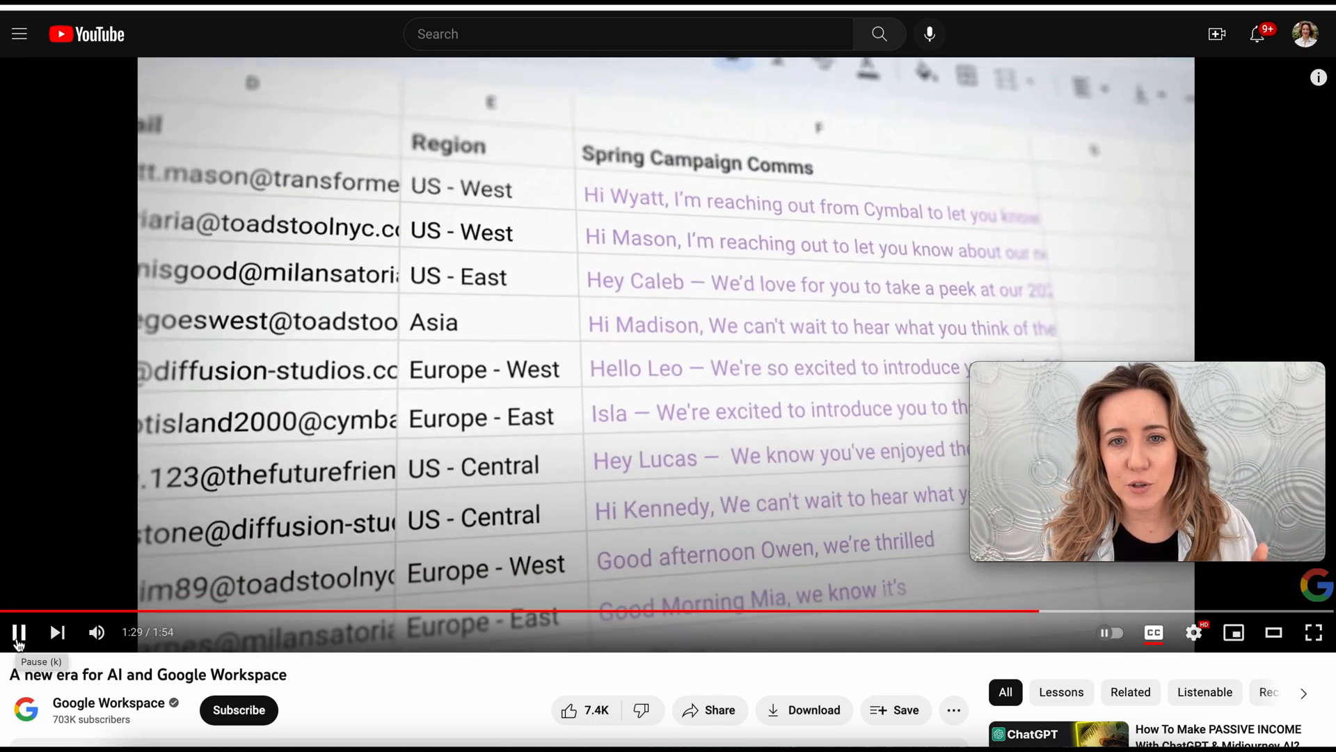
Play the Sheets spring campaign-message demo and pause on the personalized messages.
click(18, 632)
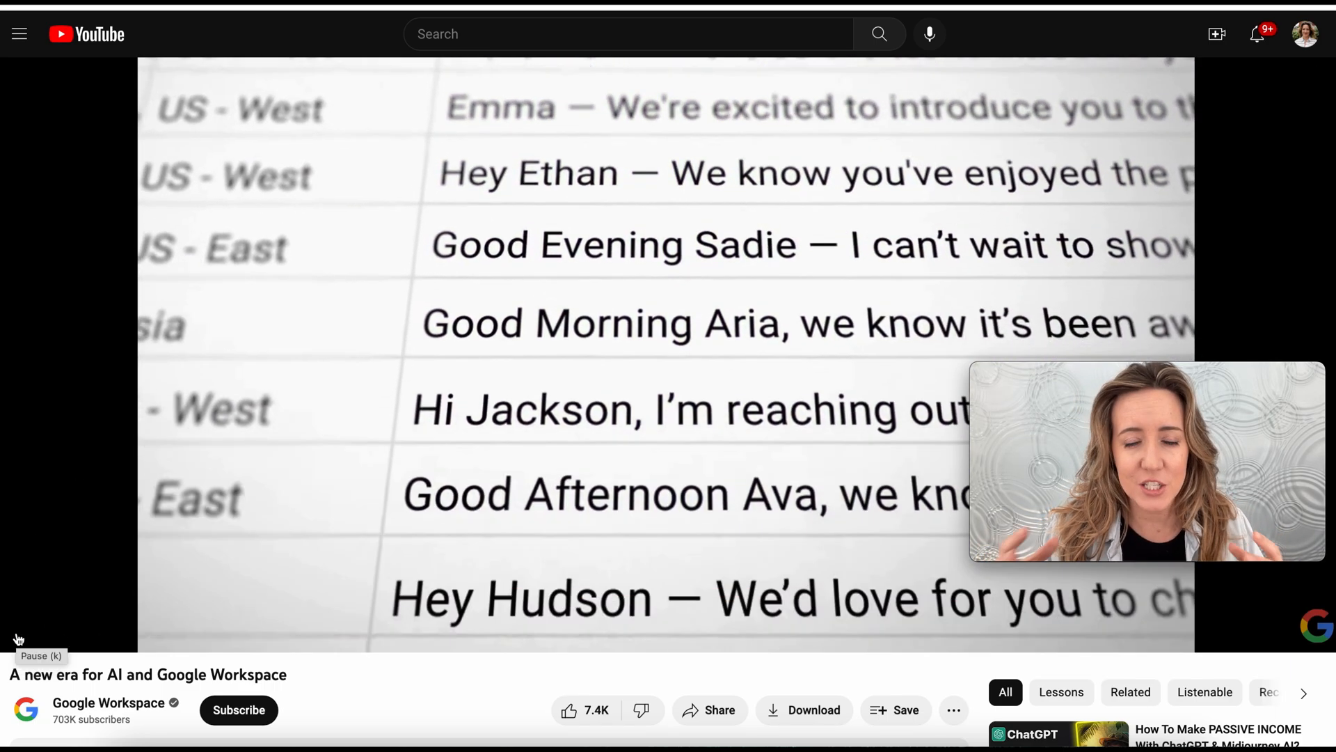
click(18, 632)
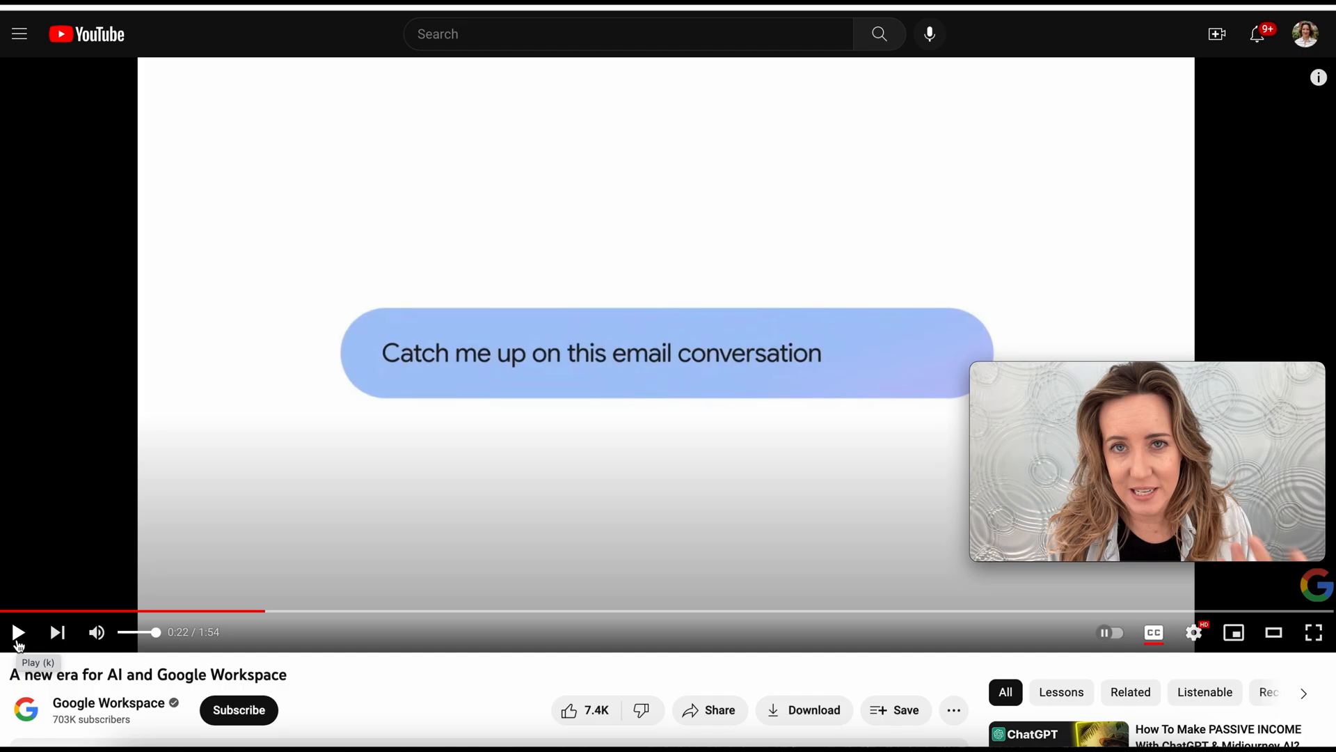
Resume into the Gmail section and pause at 0:30 on the AI Conversation Summary.
click(18, 632)
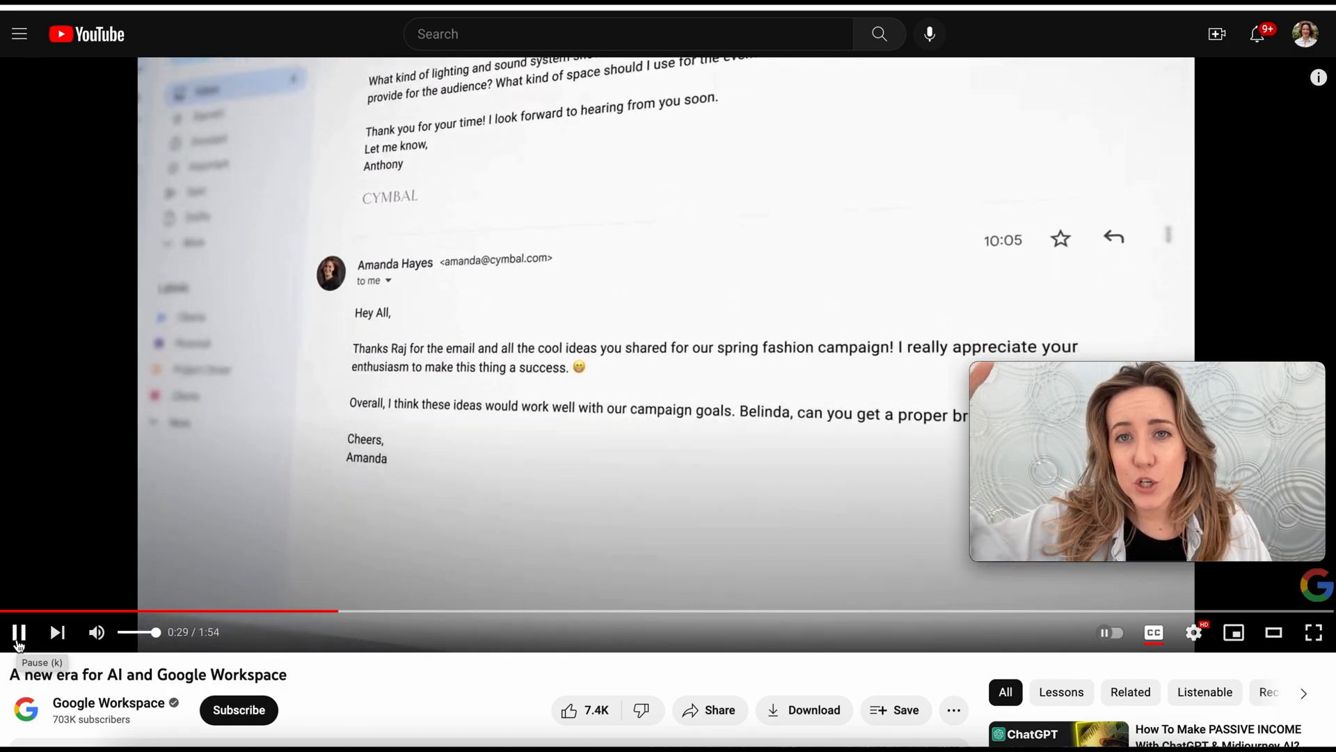
click(18, 632)
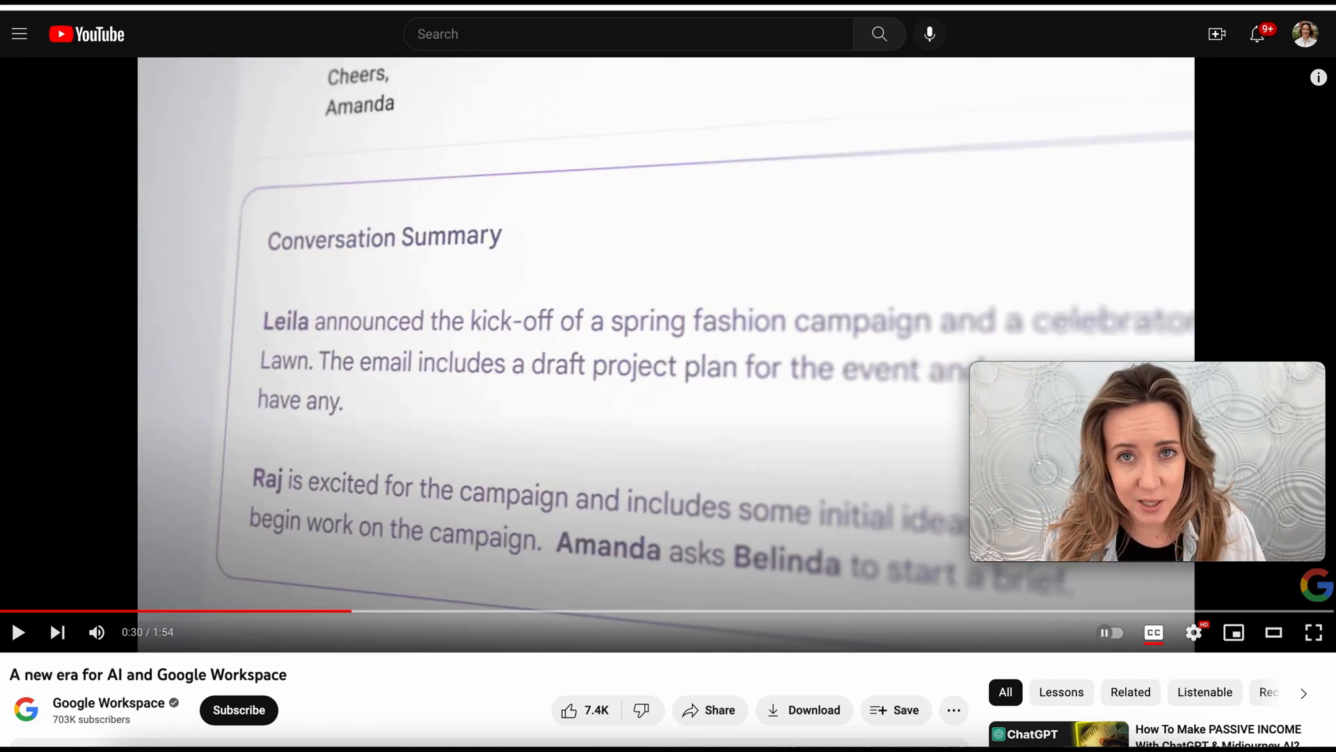